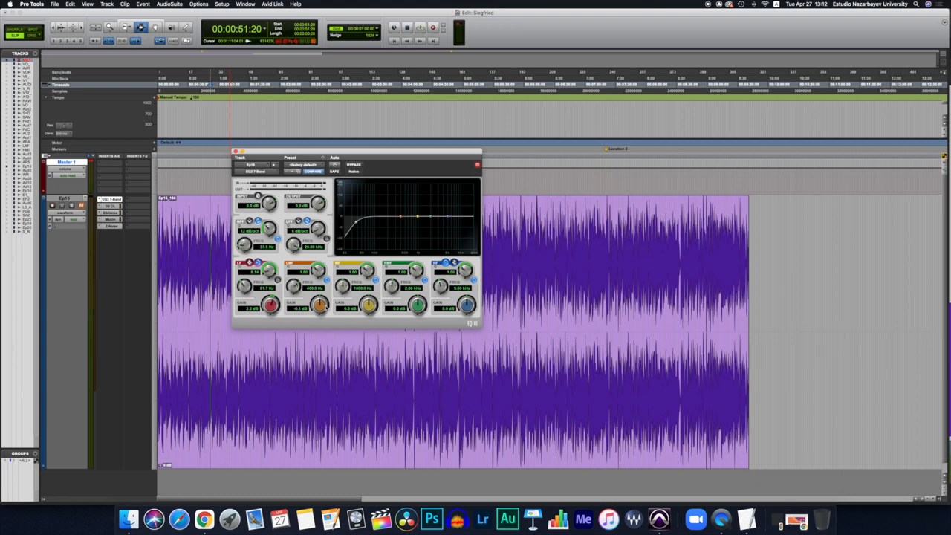
Cut the EQ's low-mid band near 400 Hz and adjust the high band gain.
{"action": "left_click_drag", "start_coordinate": [318, 305], "coordinate": [316, 316]}
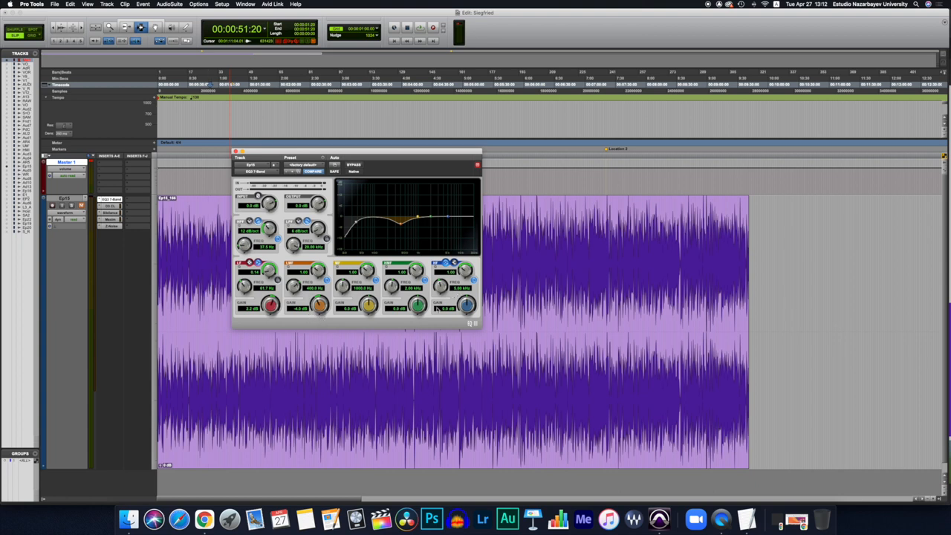
{"action": "left_click_drag", "start_coordinate": [466, 305], "coordinate": [466, 312]}
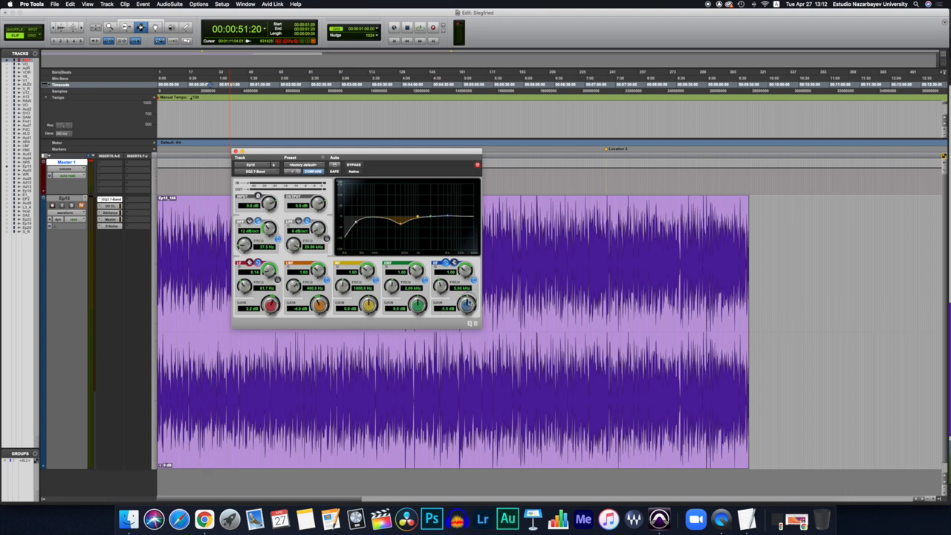
{"action": "left_click_drag", "start_coordinate": [466, 304], "coordinate": [470, 293]}
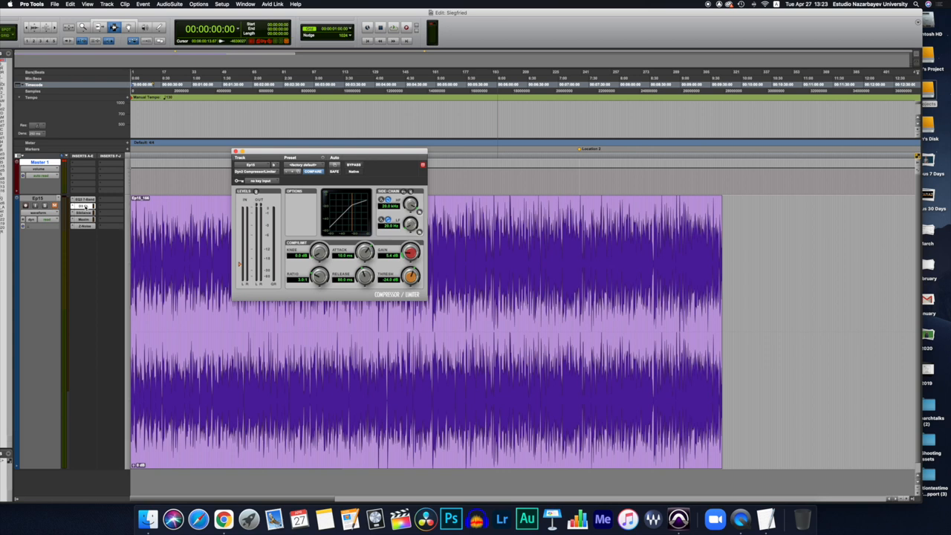
Start playback of the Ep15 voiceover through its processing.
{"action": "key", "text": "space"}
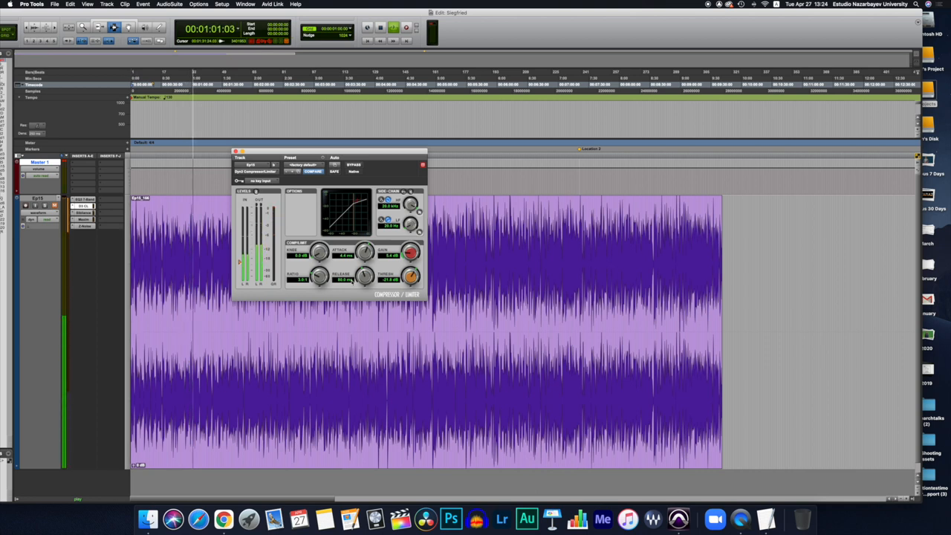
Move the Dyn3 compressor threshold from -24 dB toward about -21.8 dB.
{"action": "left_click_drag", "start_coordinate": [364, 276], "coordinate": [364, 286]}
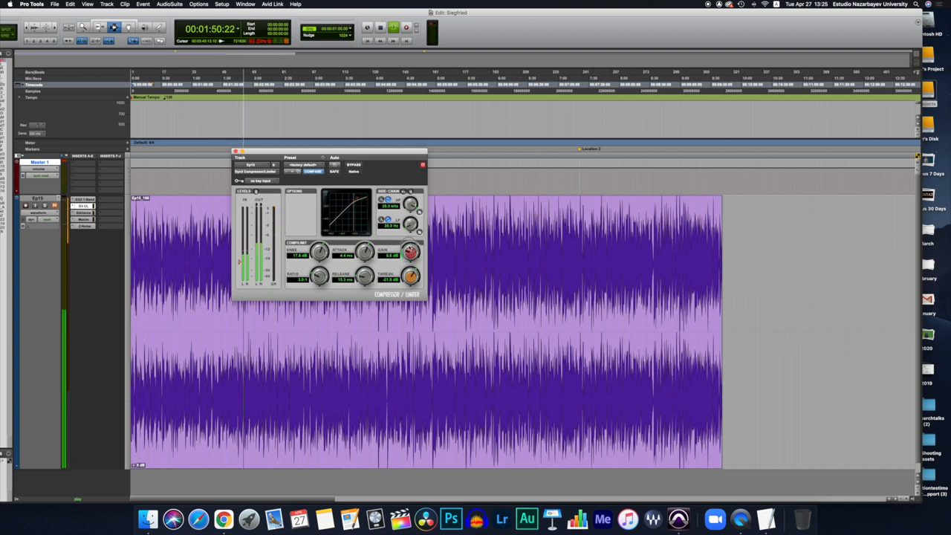
Push the Dyn3 compressor's makeup gain further up during playback.
{"action": "left_click_drag", "start_coordinate": [411, 253], "coordinate": [413, 249]}
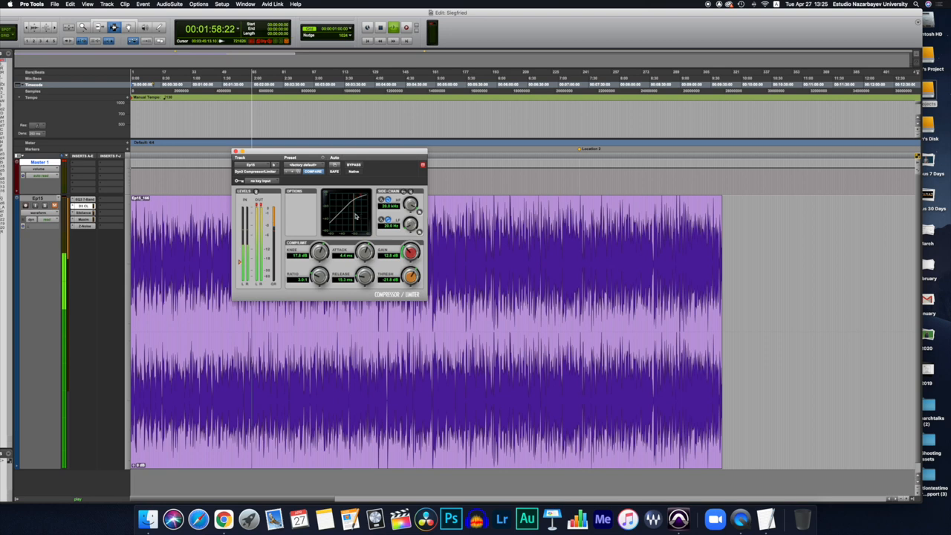
Click in the Dyn3 compression graph.
{"action": "left_click", "coordinate": [307, 165]}
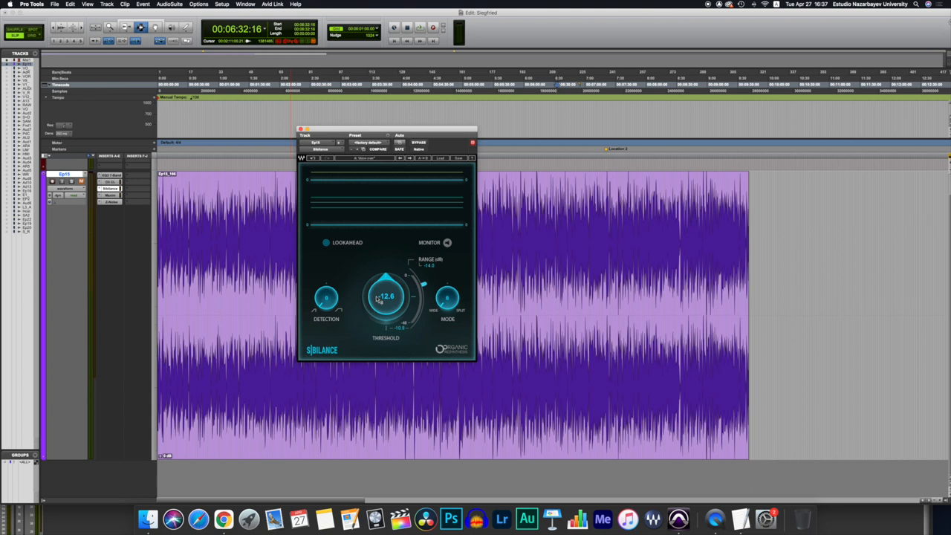
Tune the Sibilance threshold from -17.8 to -13.5, settling near -11.4 dB.
{"action": "left_click", "coordinate": [395, 42]}
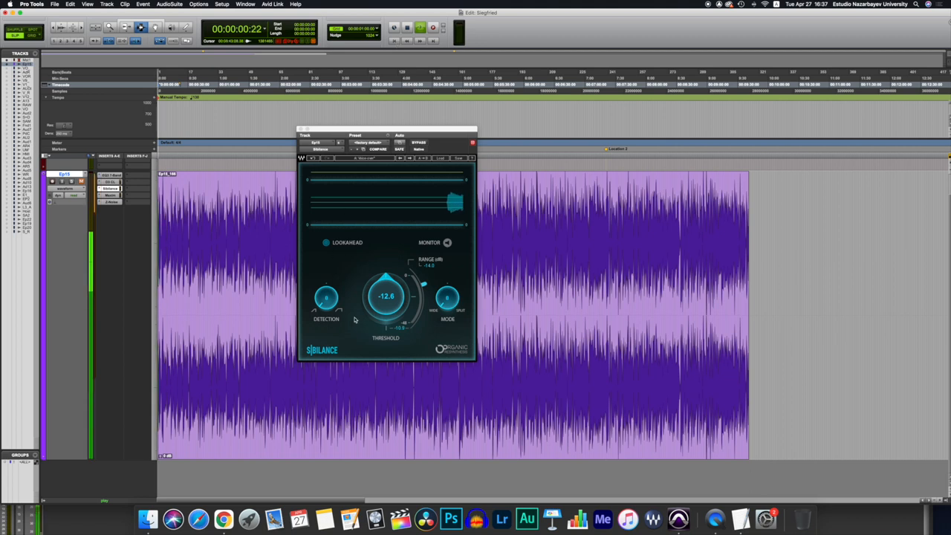
{"action": "left_click_drag", "start_coordinate": [386, 296], "coordinate": [385, 305]}
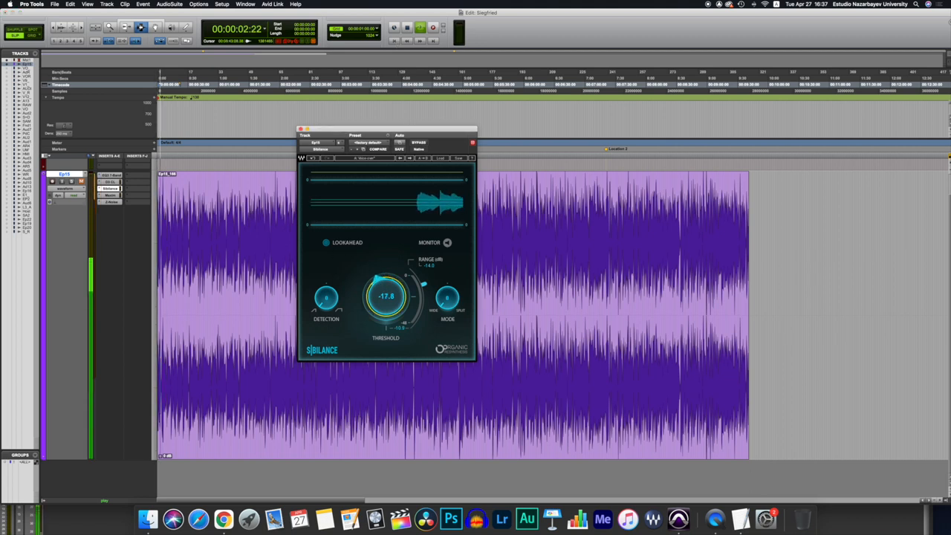
{"action": "left_click_drag", "start_coordinate": [385, 296], "coordinate": [390, 290]}
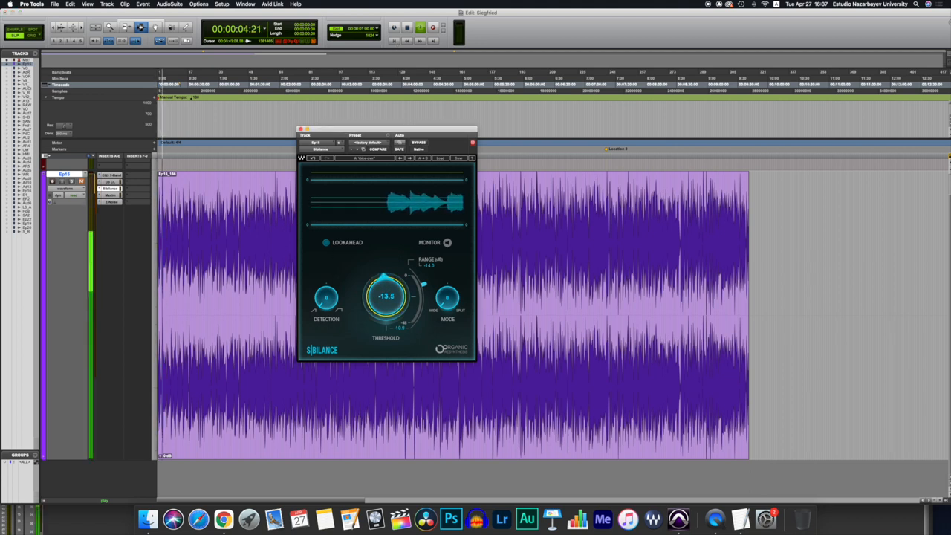
{"action": "left_click_drag", "start_coordinate": [386, 296], "coordinate": [388, 290]}
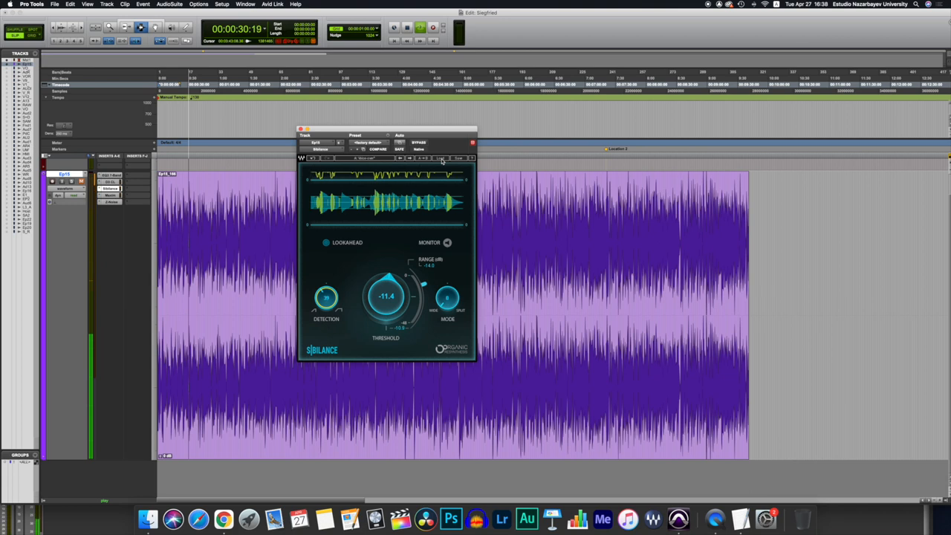
{"action": "left_click", "coordinate": [440, 158]}
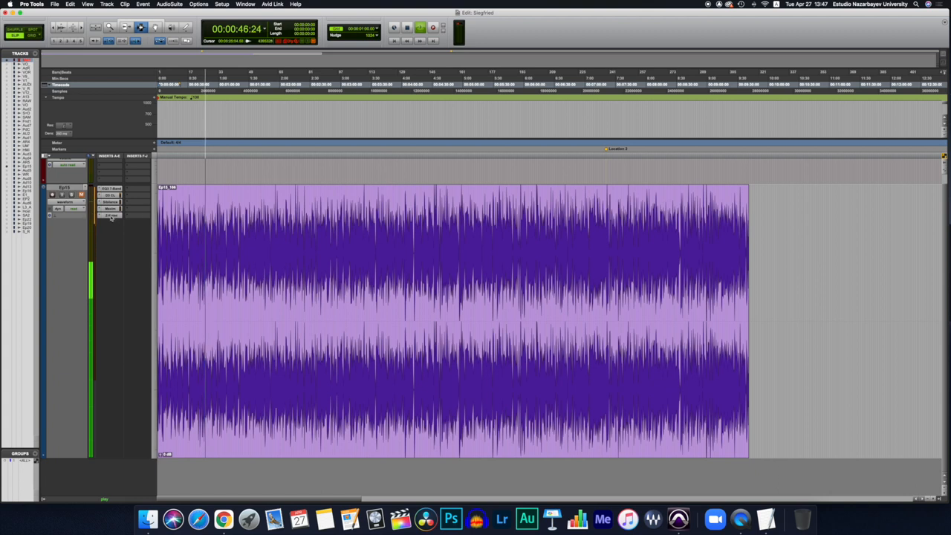
Open the Z-Noise insert on Ep15 and move its window over the waveform.
{"action": "left_click", "coordinate": [110, 216]}
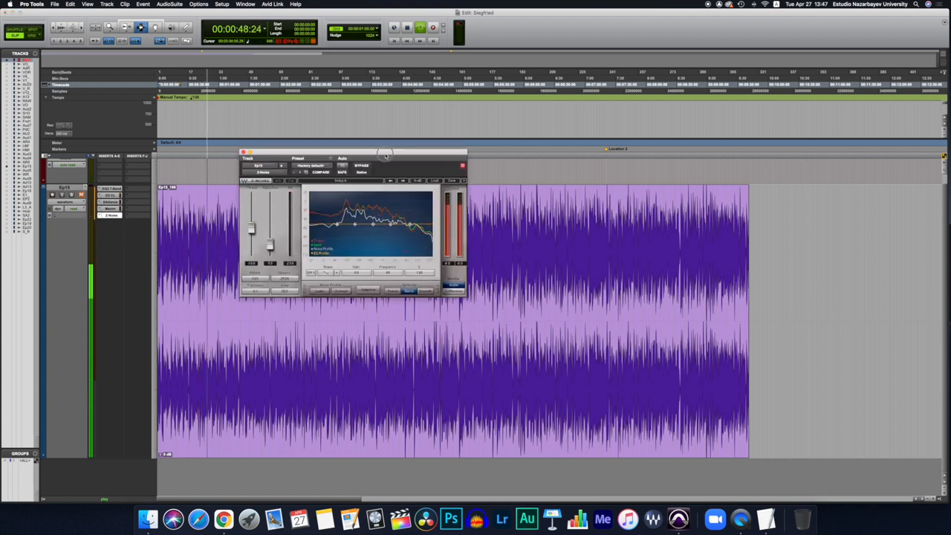
{"action": "left_click_drag", "start_coordinate": [385, 154], "coordinate": [402, 159]}
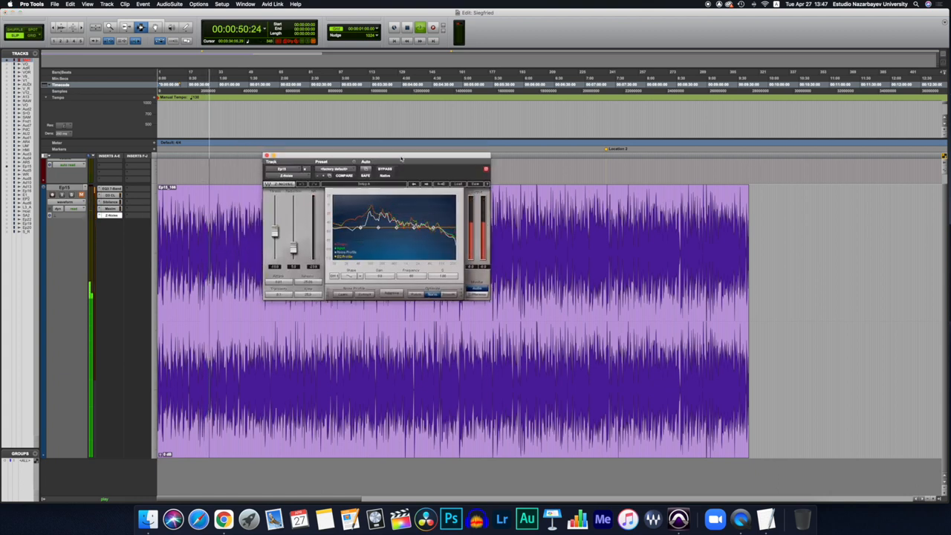